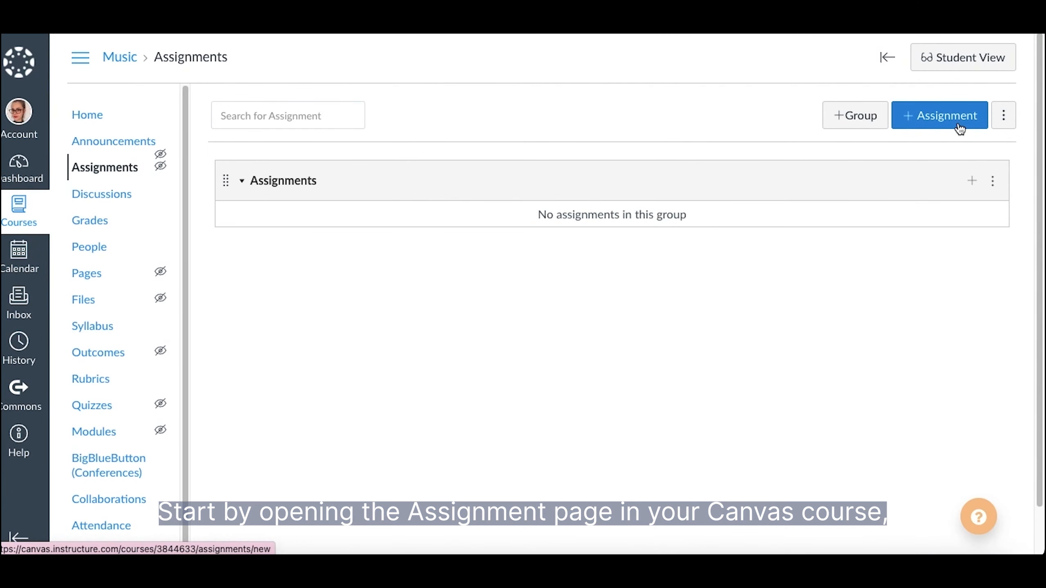
# Add an assignment titled 'Create a simple melody in C' with description 'Let your creativity fly!'
pyautogui.click(939, 114)
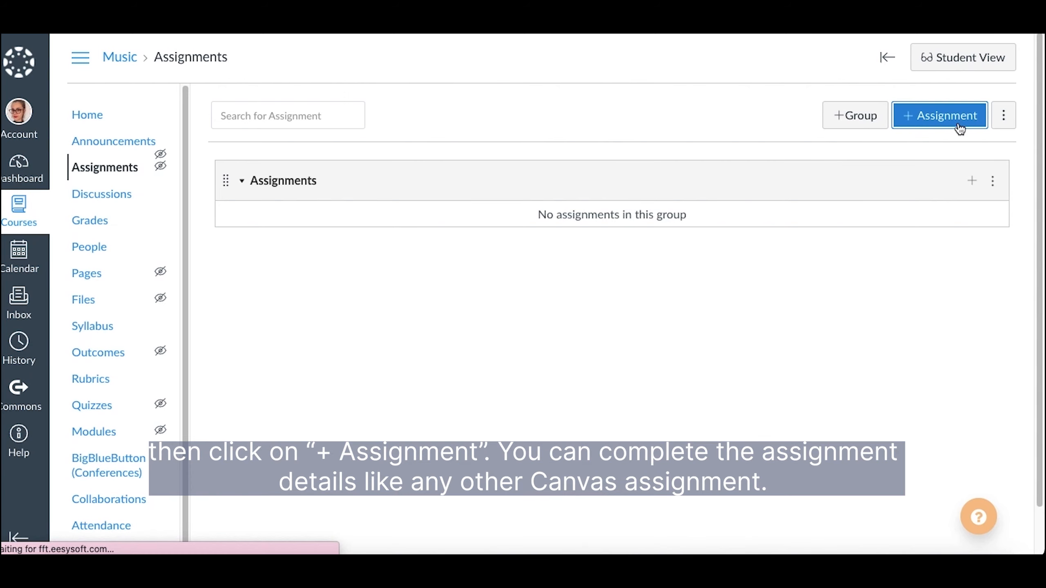
pyautogui.click(939, 114)
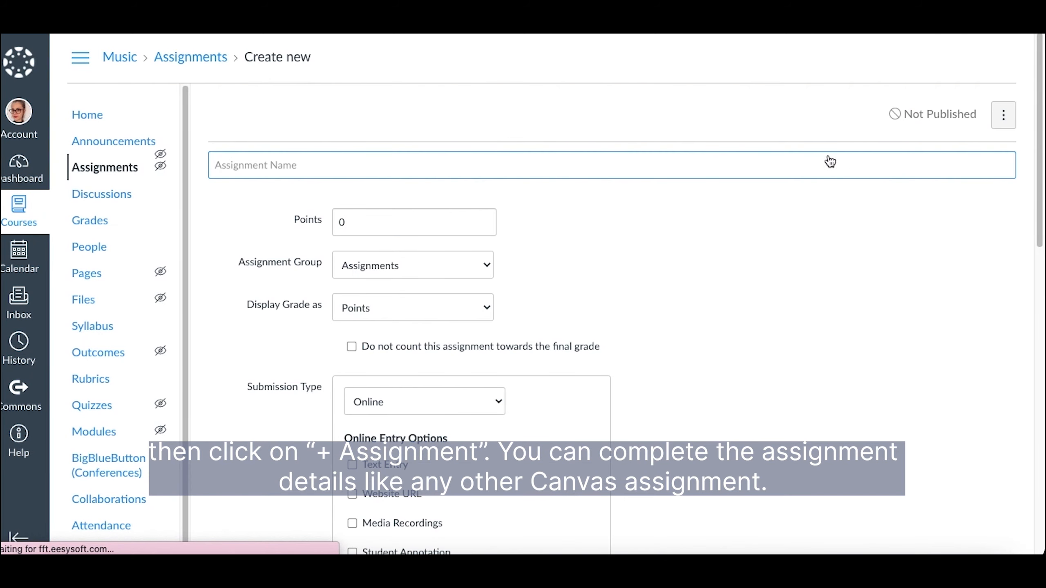
pyautogui.write('Create a simple melody in C')
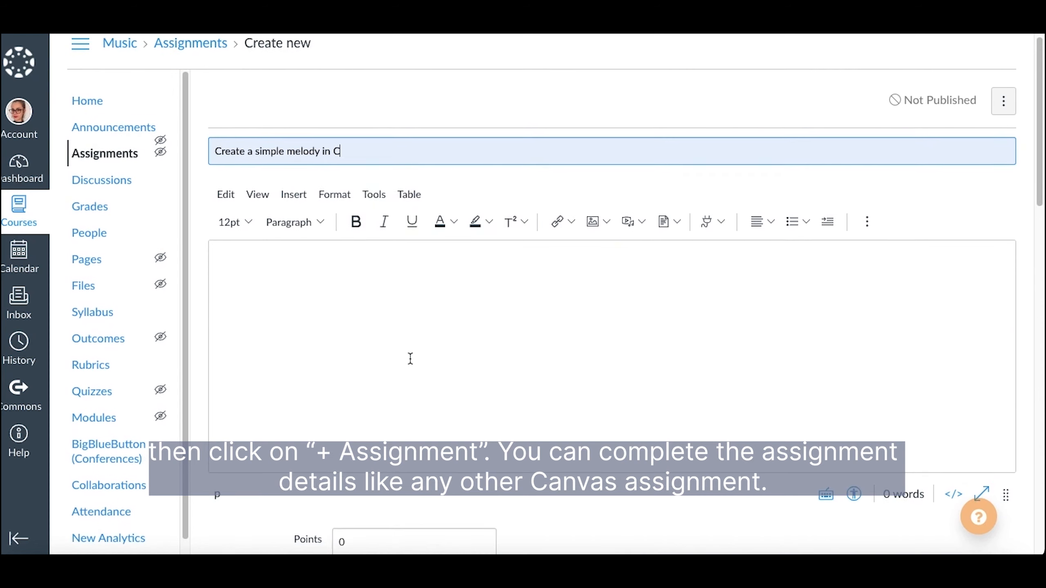
pyautogui.write('Let your')
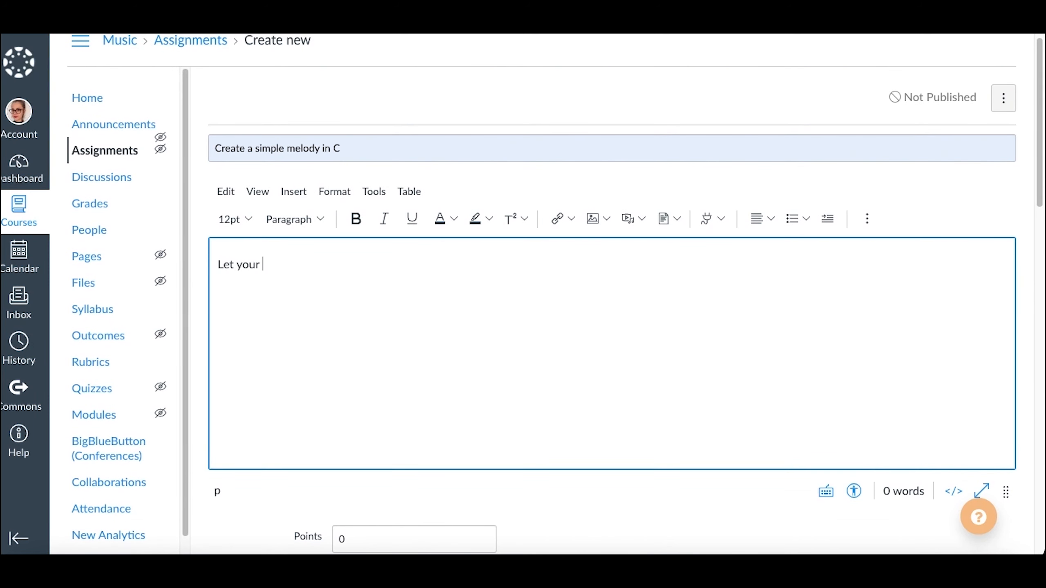
pyautogui.write('creativity')
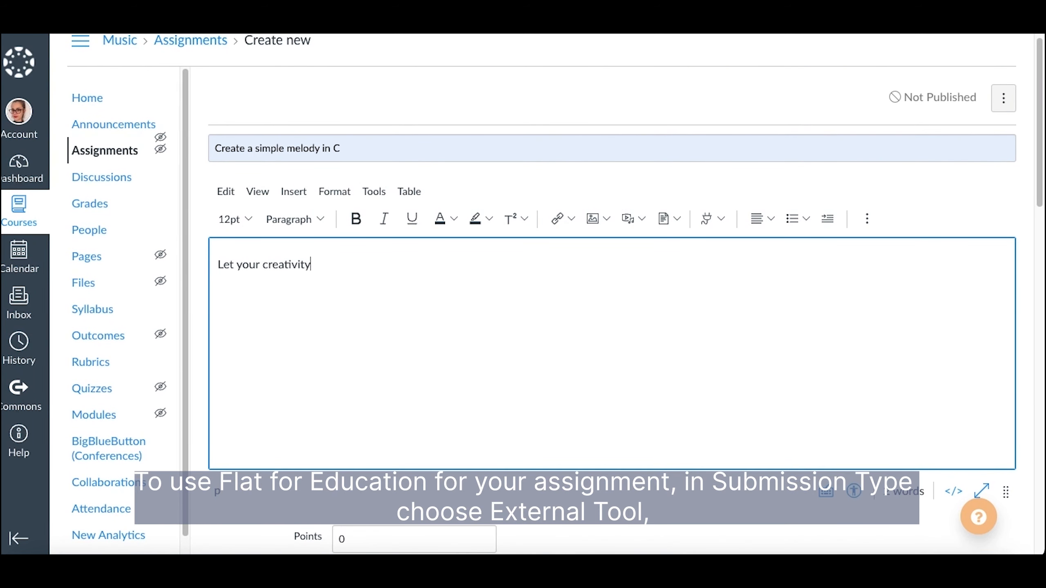
pyautogui.write('fly!')
pyautogui.click(414, 539)
pyautogui.write('100')
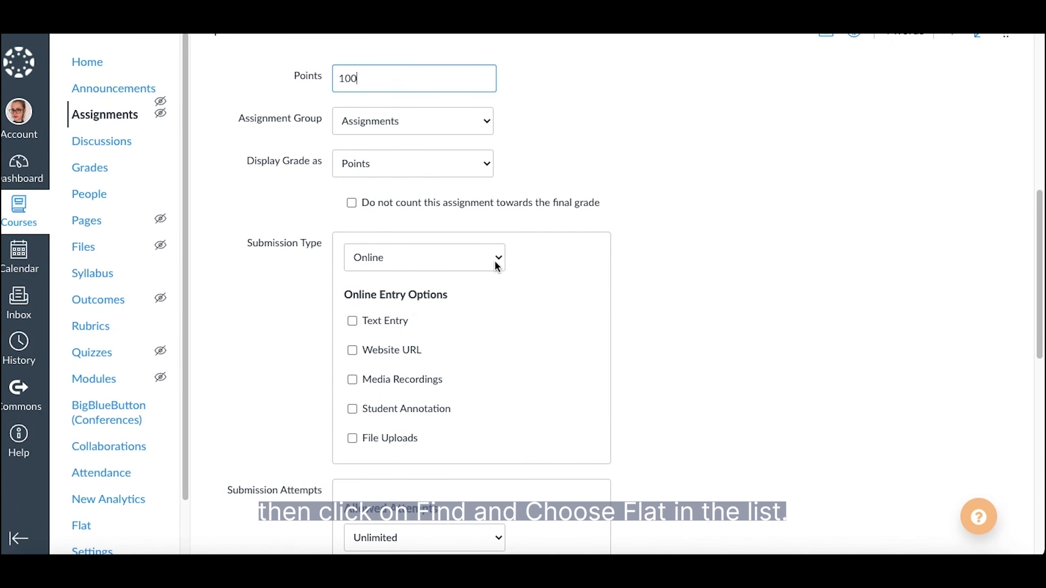
# Set the submission type to External Tool using Flat, then save the assignment
pyautogui.click(424, 257)
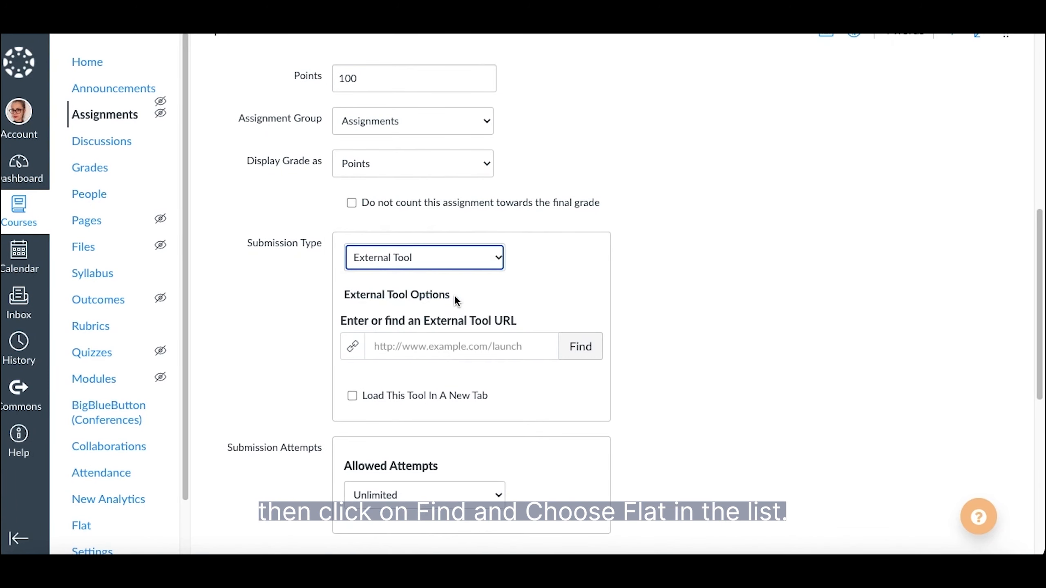
pyautogui.click(580, 346)
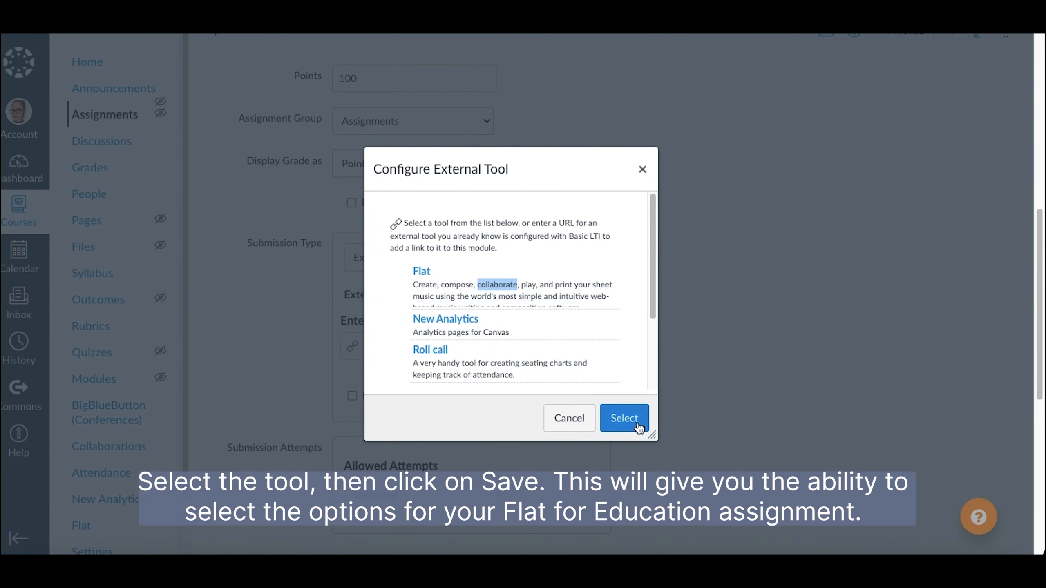
pyautogui.click(623, 418)
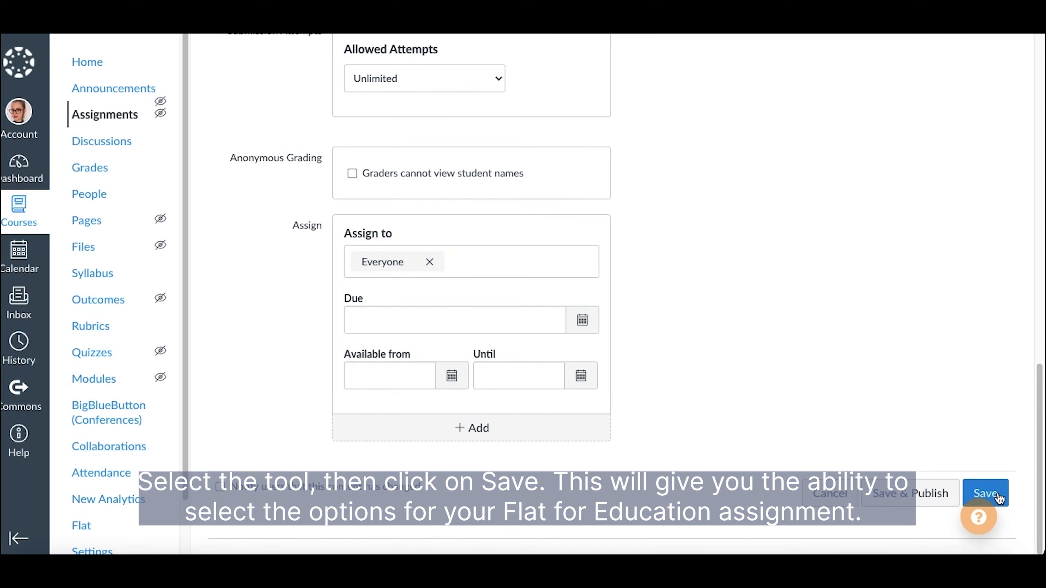
pyautogui.click(986, 493)
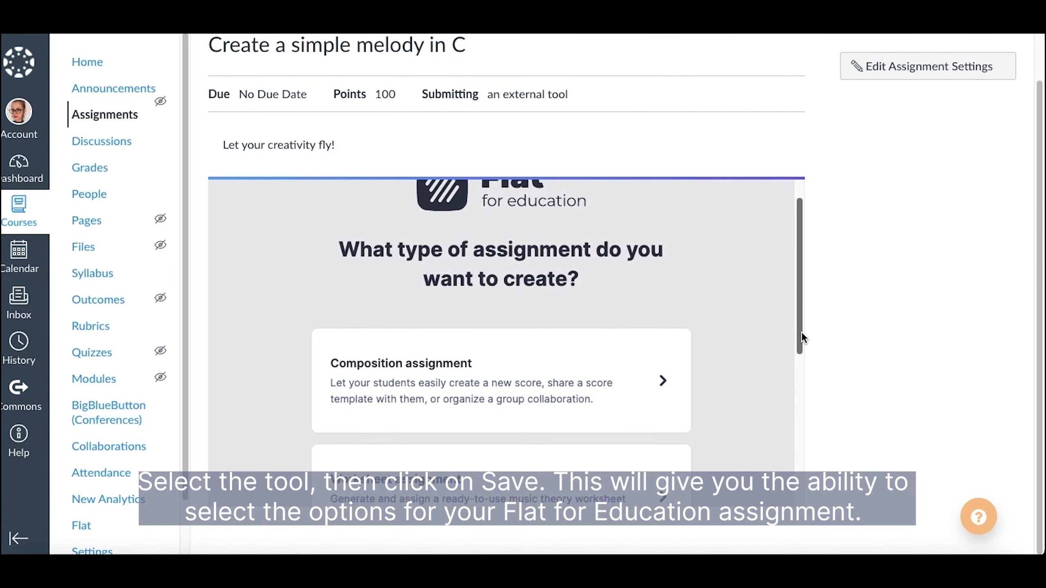
# Review the Flat composition assignment's name and instructions, then publish it
pyautogui.scroll(-3)
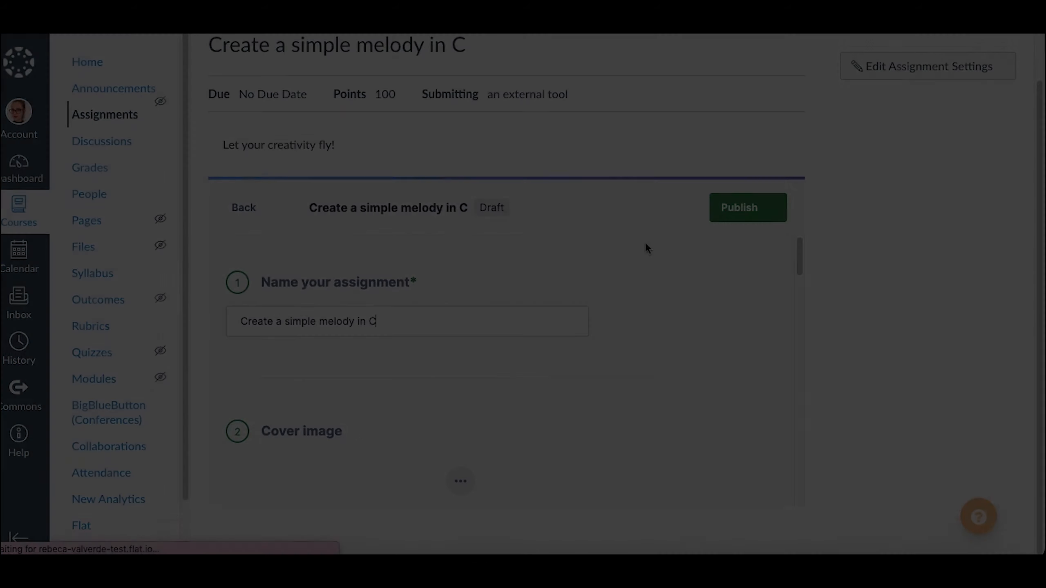
pyautogui.click(747, 208)
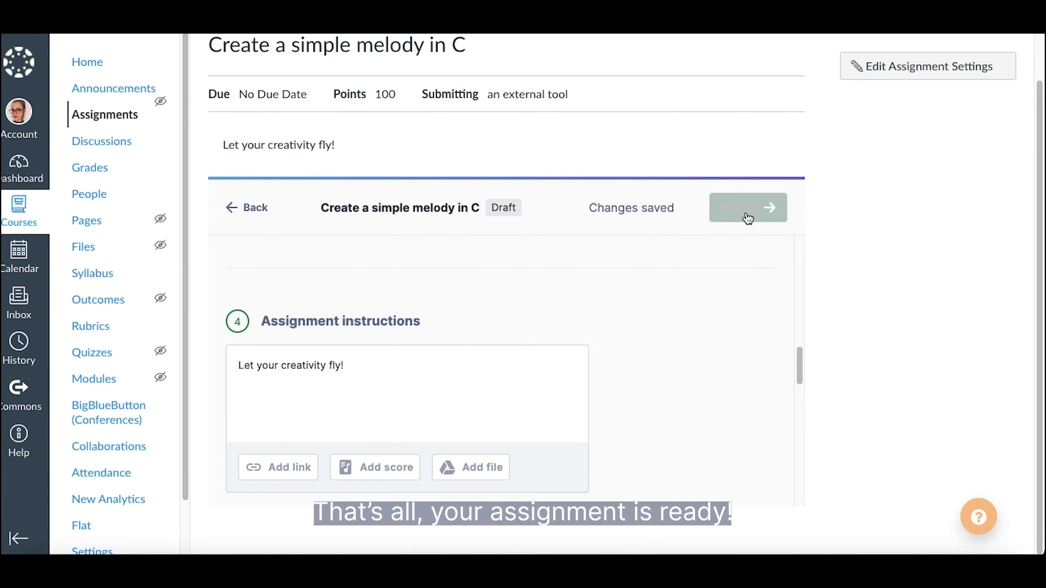
pyautogui.click(766, 207)
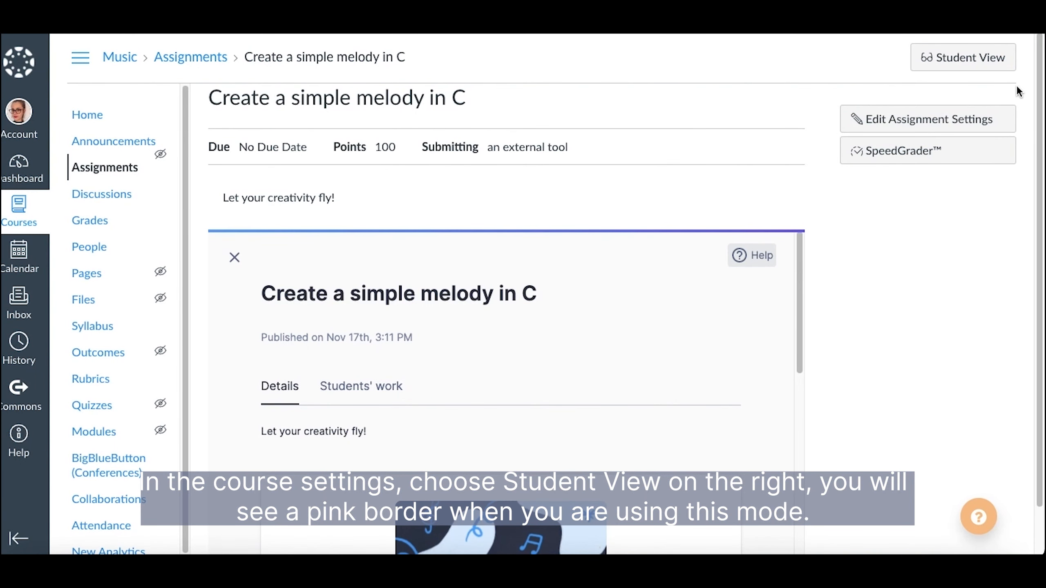
# Switch to Student View, start the melody assignment, and turn in the composed melody
pyautogui.click(963, 57)
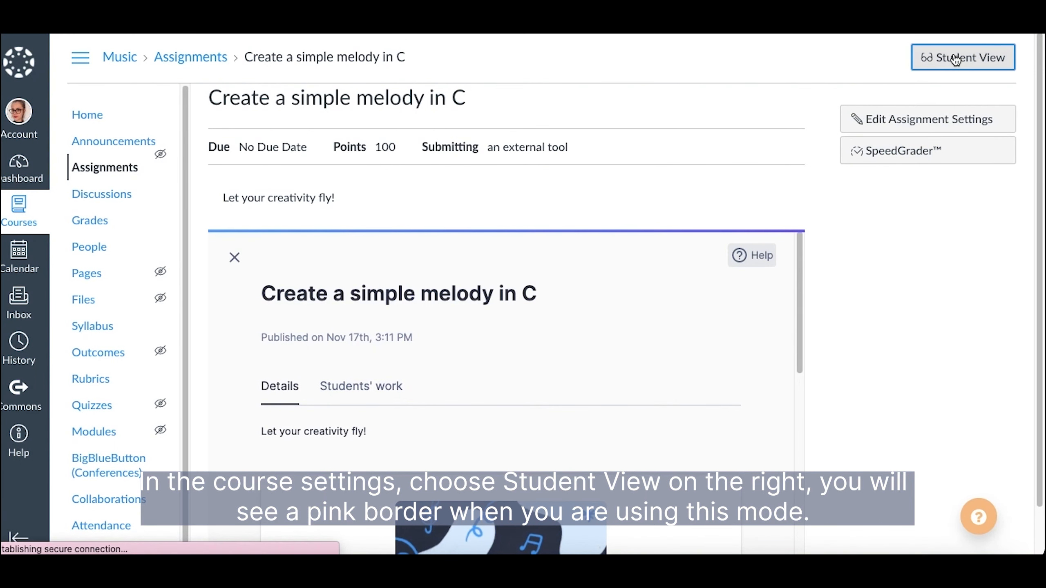
pyautogui.click(962, 57)
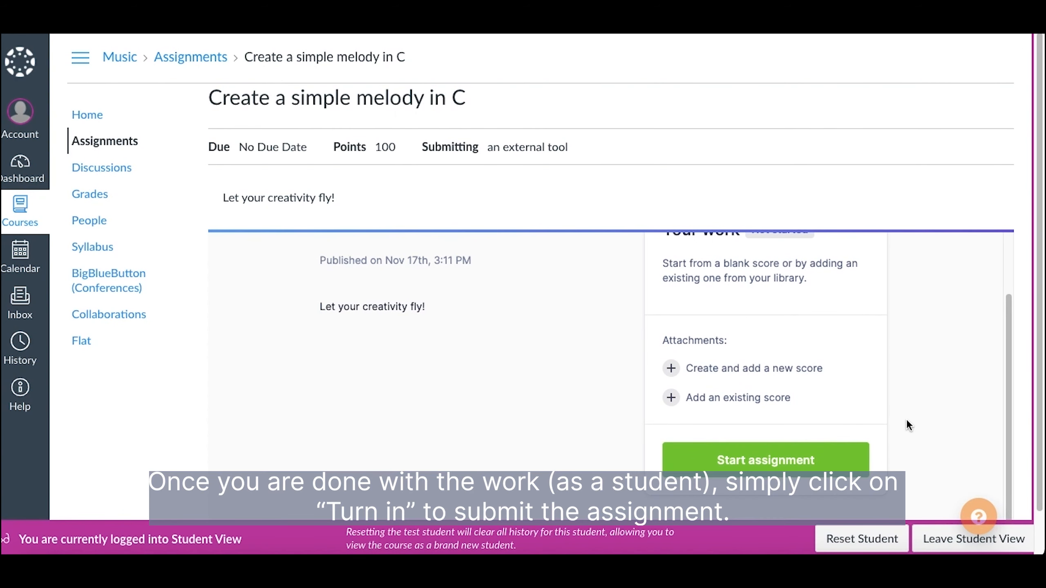
pyautogui.click(765, 459)
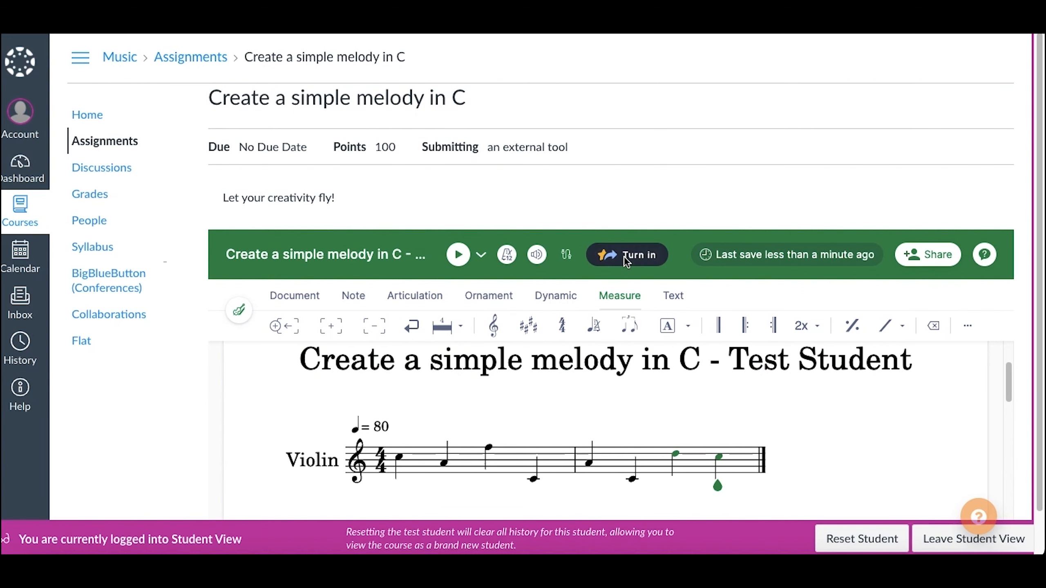
pyautogui.click(626, 255)
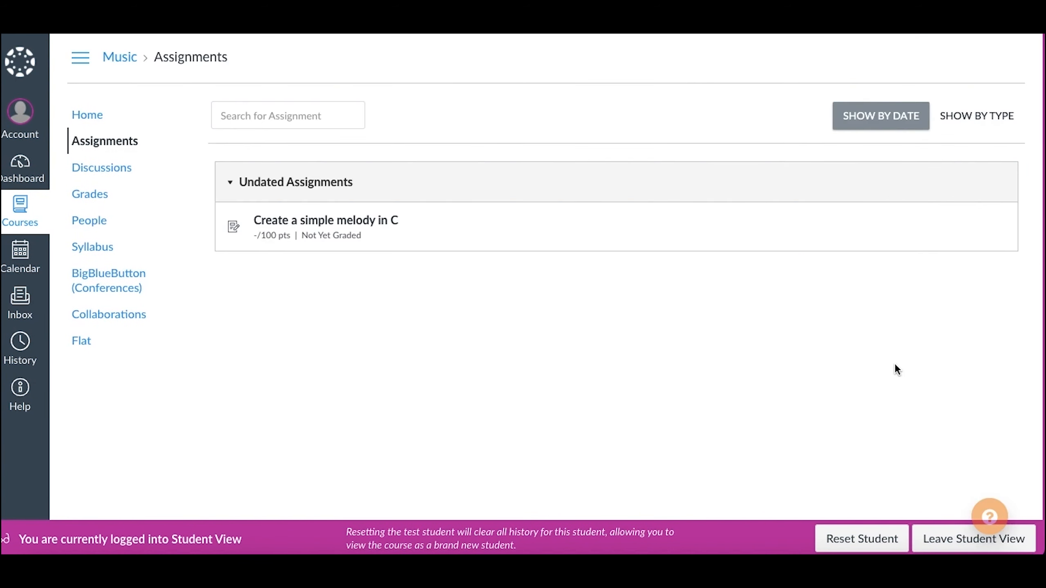
# Leave Student View and open the melody assignment's submissions in SpeedGrader
pyautogui.click(972, 539)
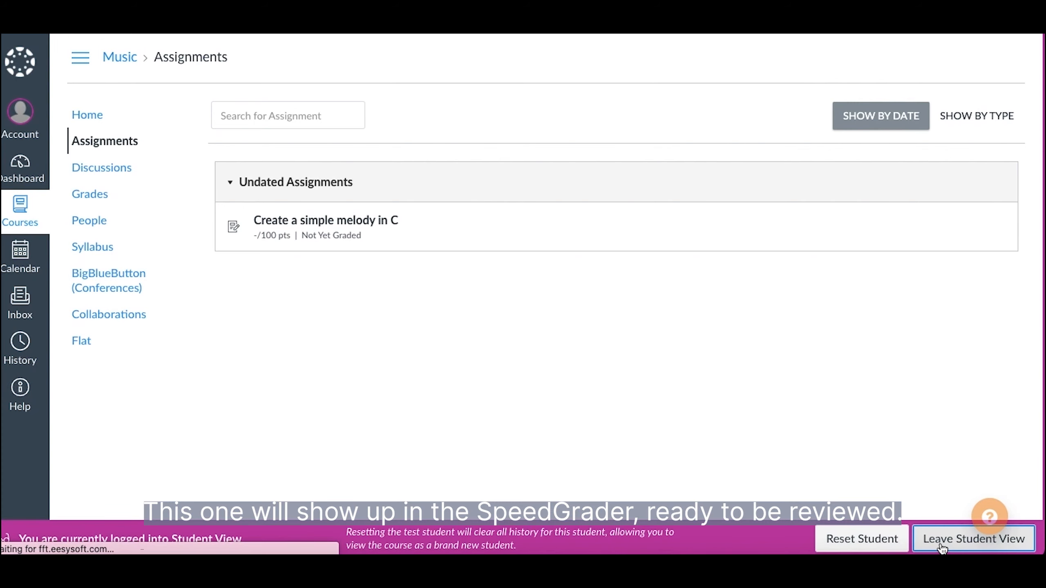
pyautogui.click(973, 539)
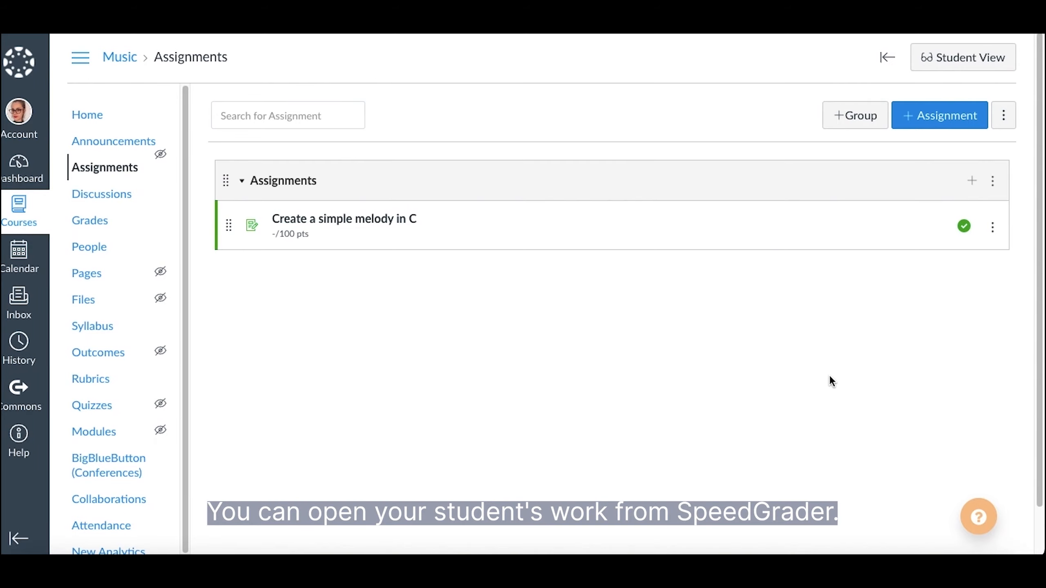
pyautogui.click(344, 219)
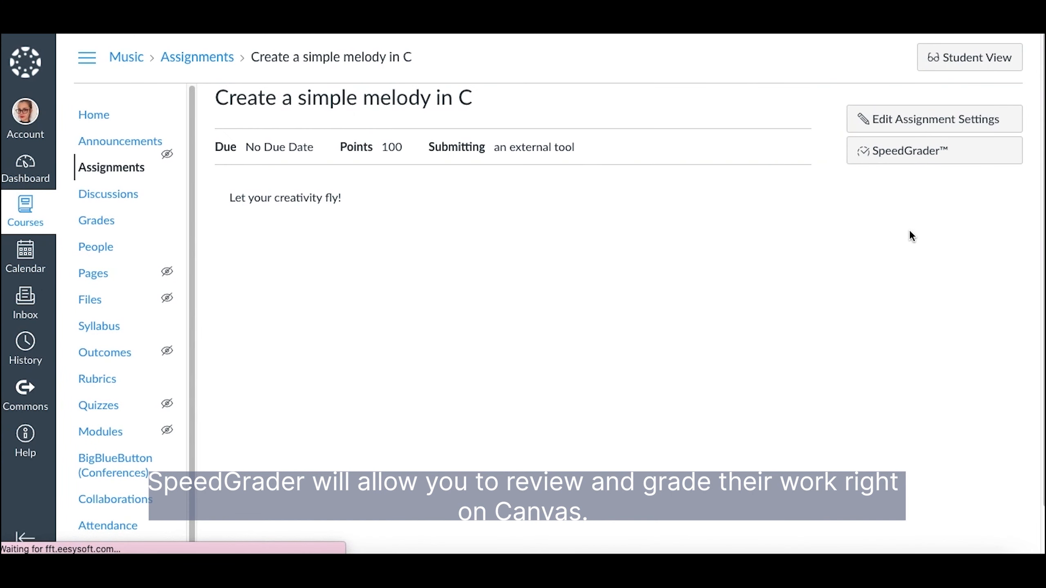
pyautogui.click(933, 150)
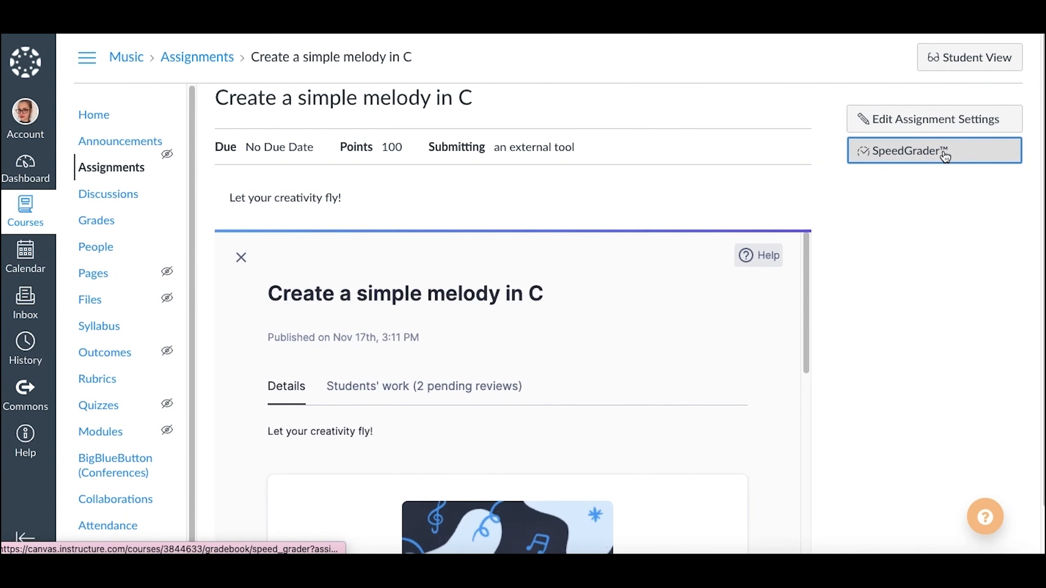
pyautogui.click(934, 150)
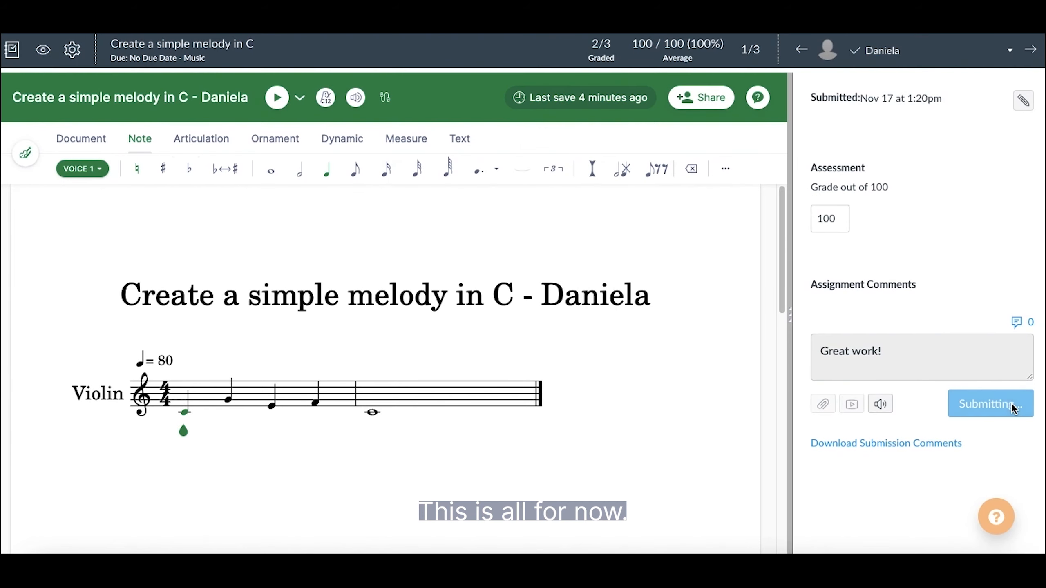